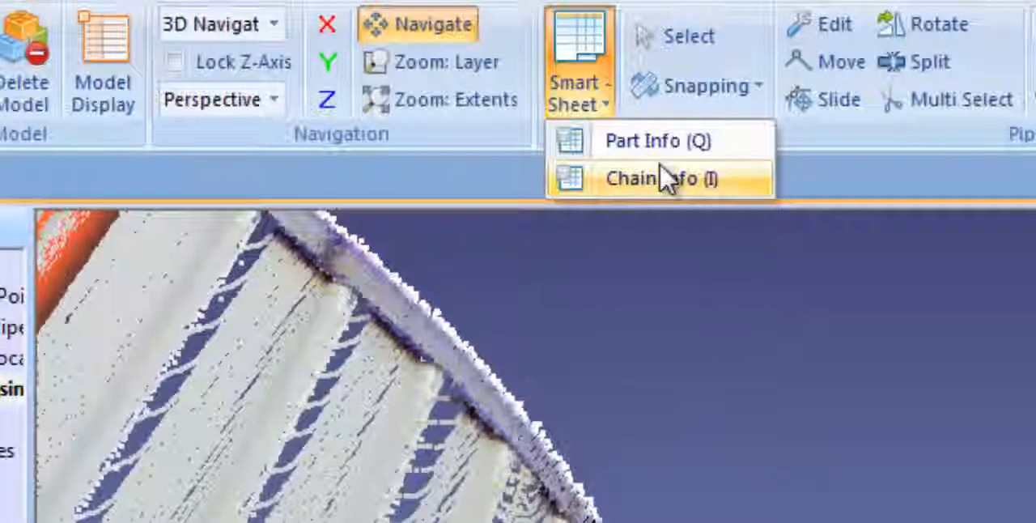
Step: Show the Chain Info sheet listing bend radius, diameter, NPS, pressure rating and standard for each pipe run
left_click(660, 178)
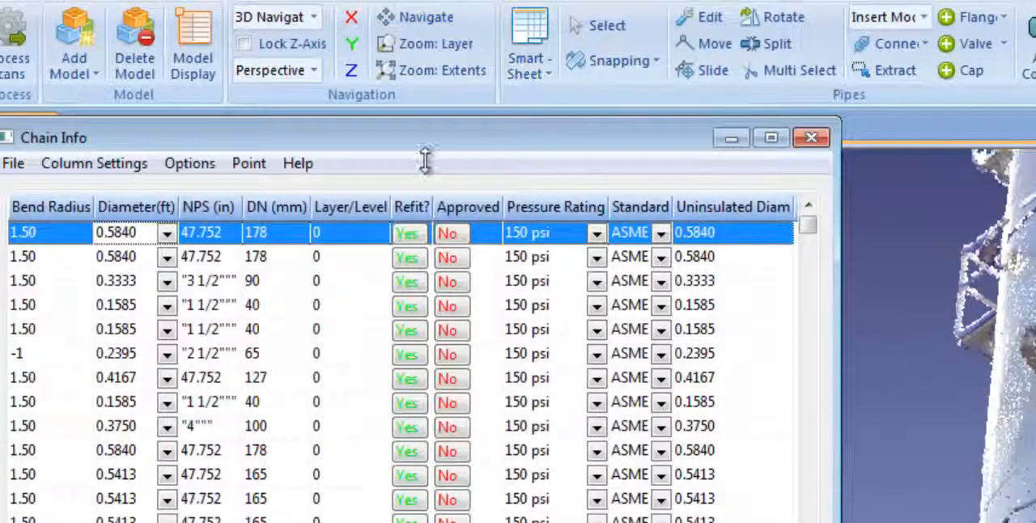
mouse_move(456, 191)
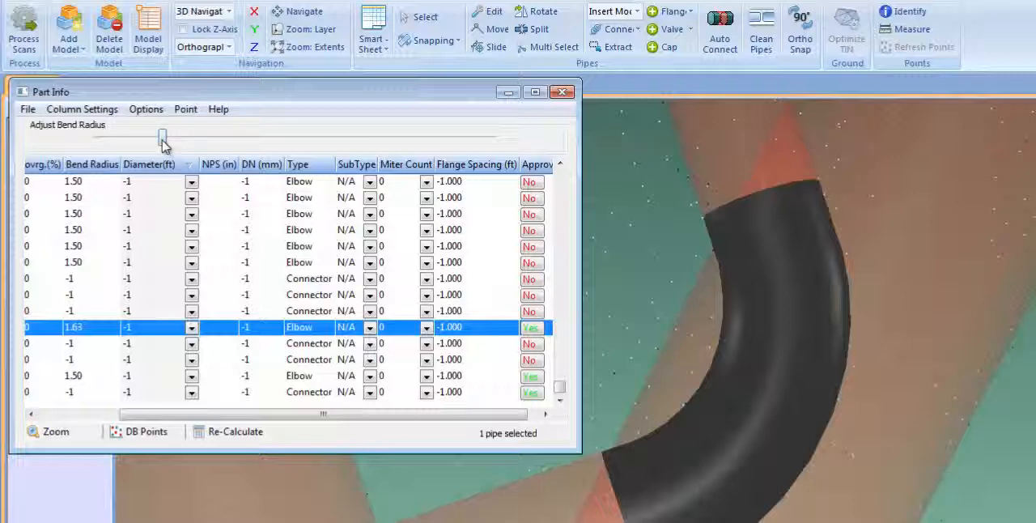
Step: Widen the elbow by sliding Adjust Bend Radius further right in the Part Info sheet
left_click_drag(162, 138, 202, 138)
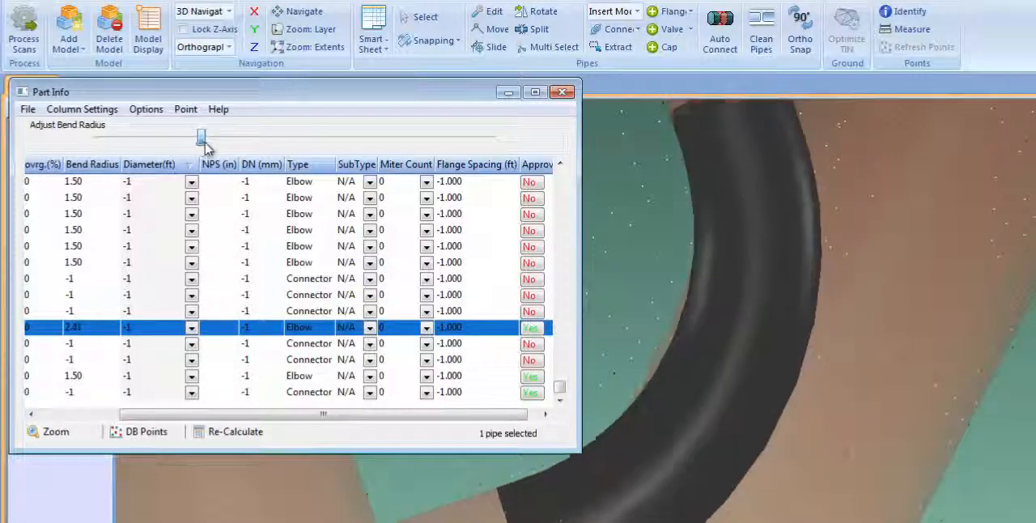
left_click_drag(200, 136, 229, 136)
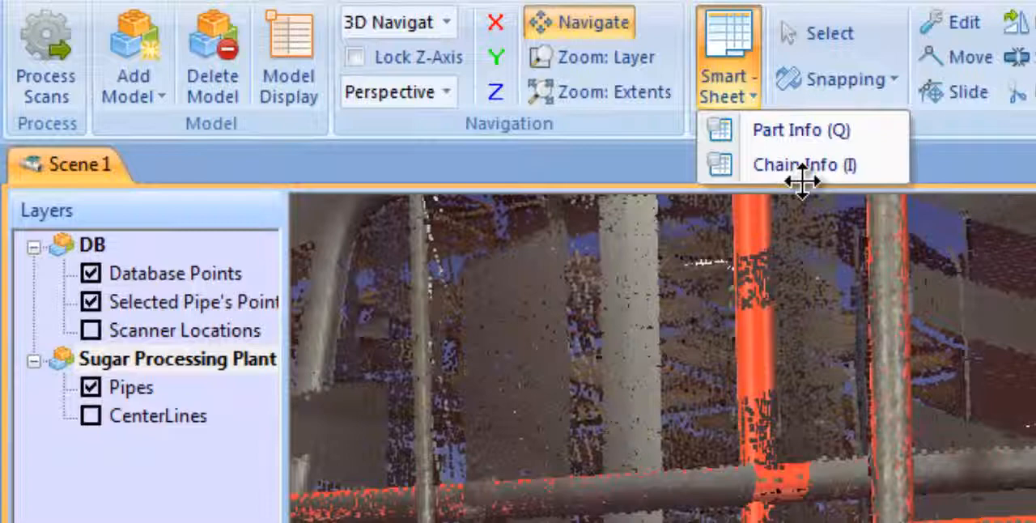
Step: Show the Chain Info sheet for the sugar processing plant's pipe runs
left_click(803, 165)
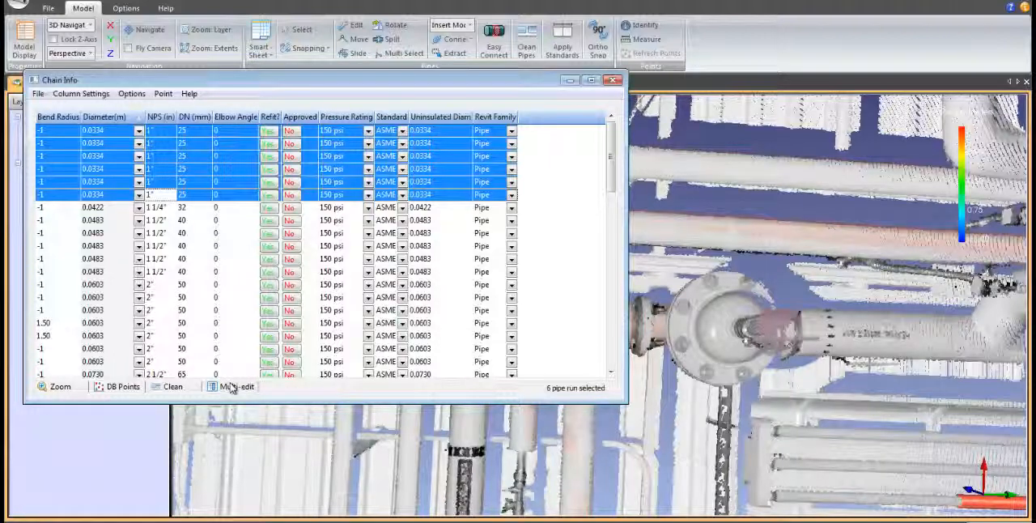
Step: Multi-edit the six selected pipe runs, setting their Revit Family column to one shared family
left_click(236, 385)
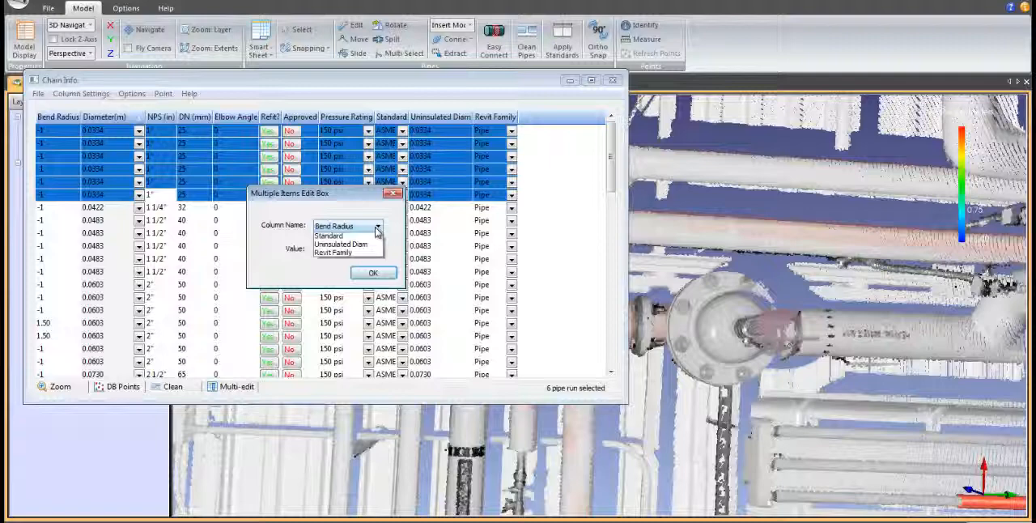
left_click(333, 253)
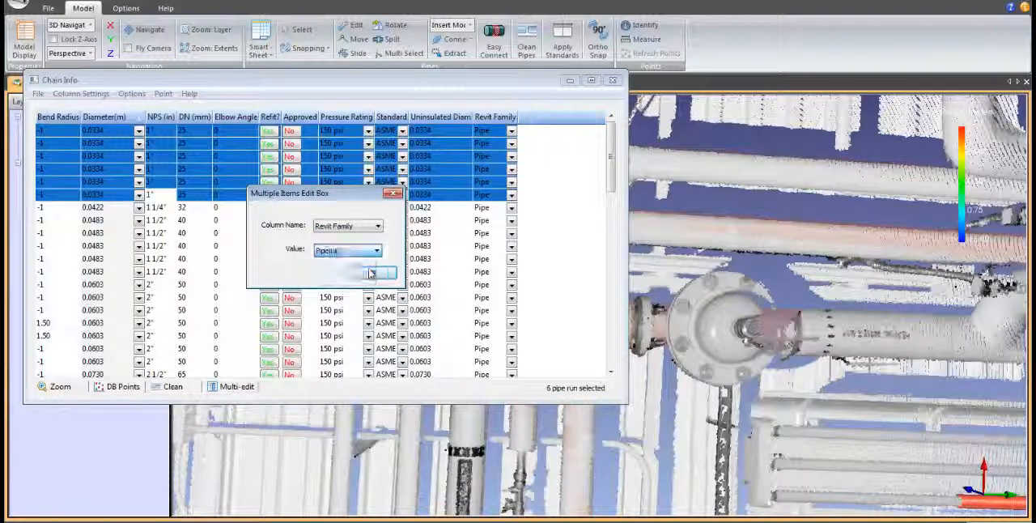
left_click(378, 272)
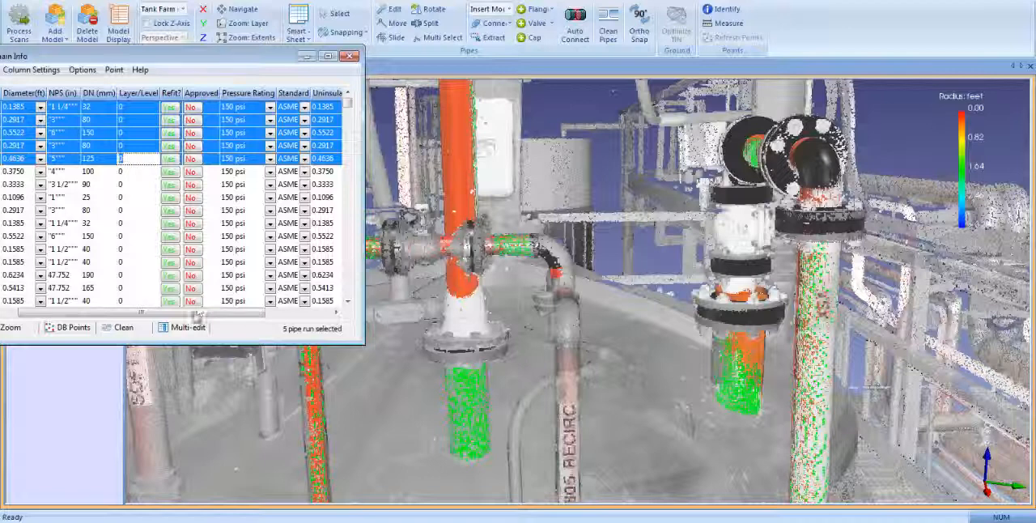
Step: Multi-edit the five selected pipe runs with Pressure Rating as the column and its value list shown
left_click(188, 327)
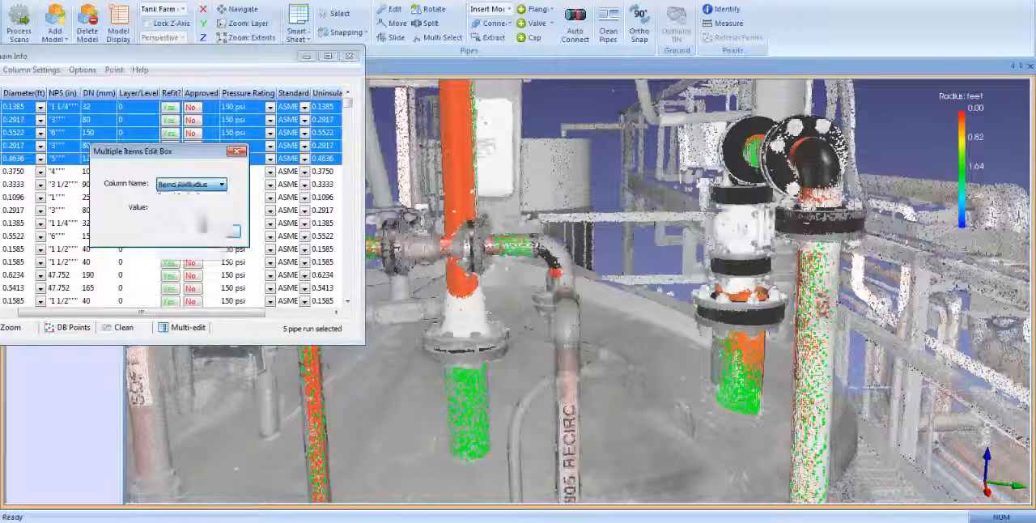
left_click(220, 184)
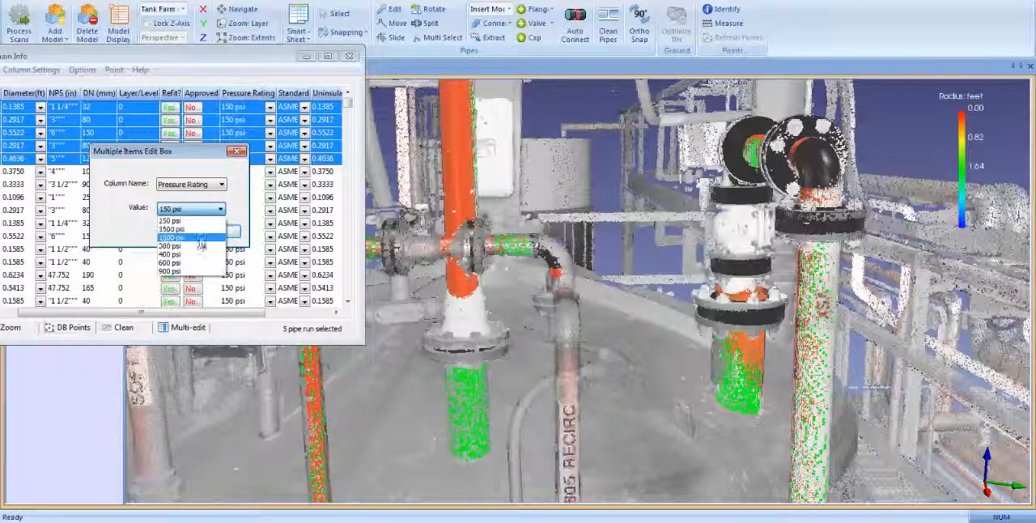